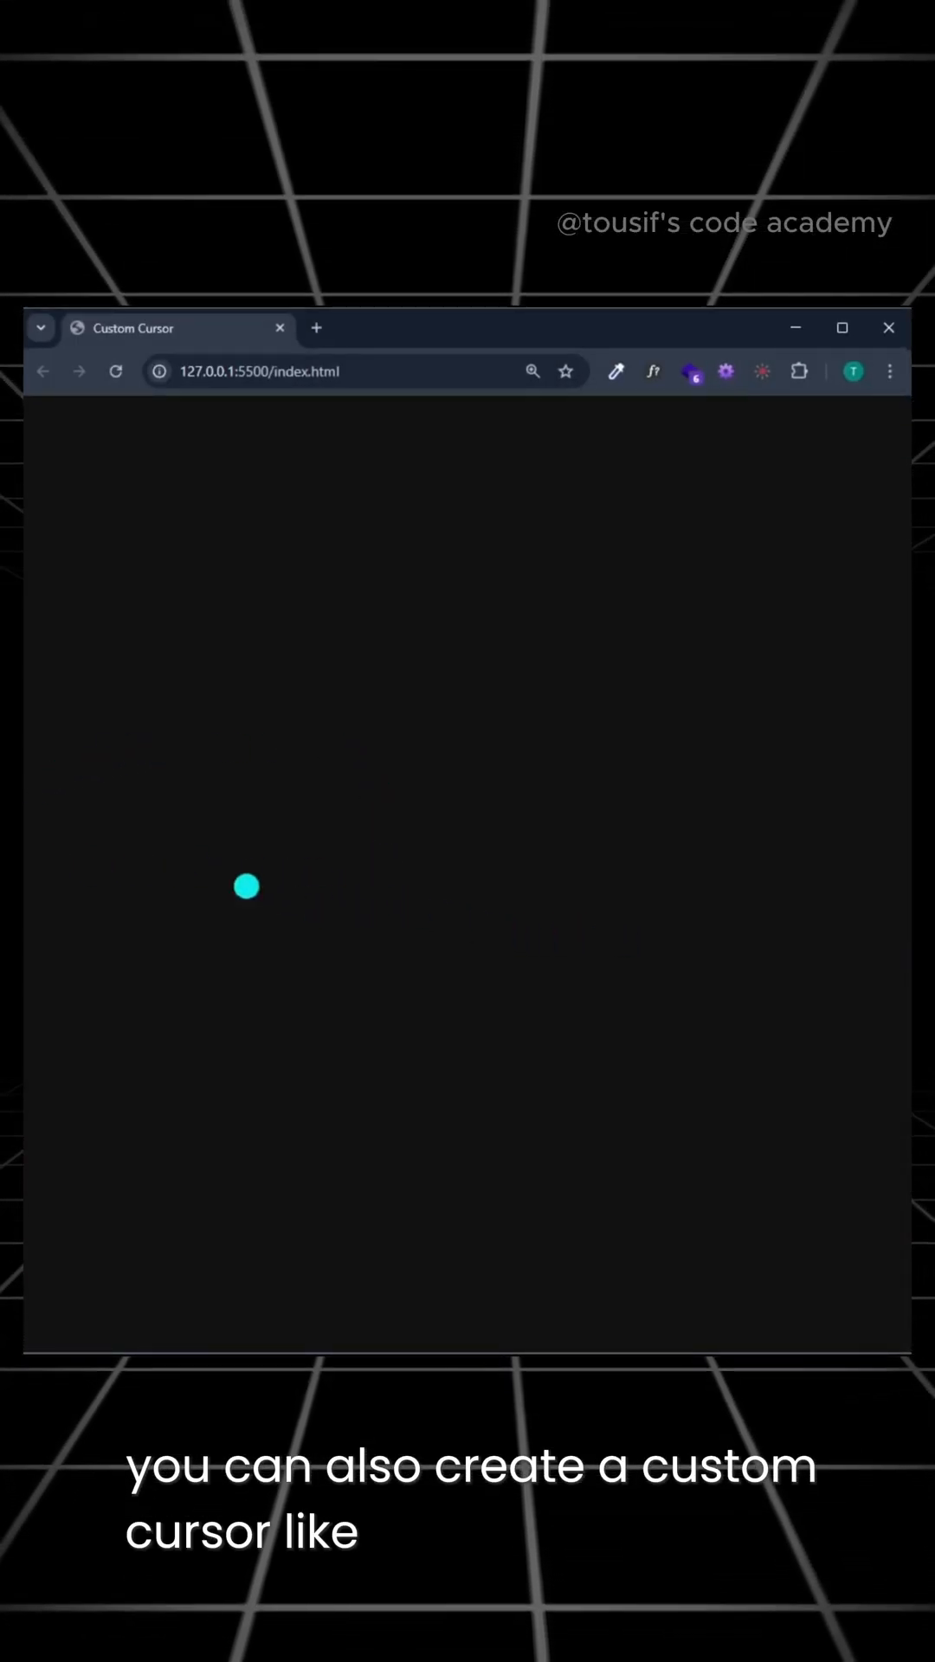
{"action": "mouse_move", "coordinate": [310, 705]}
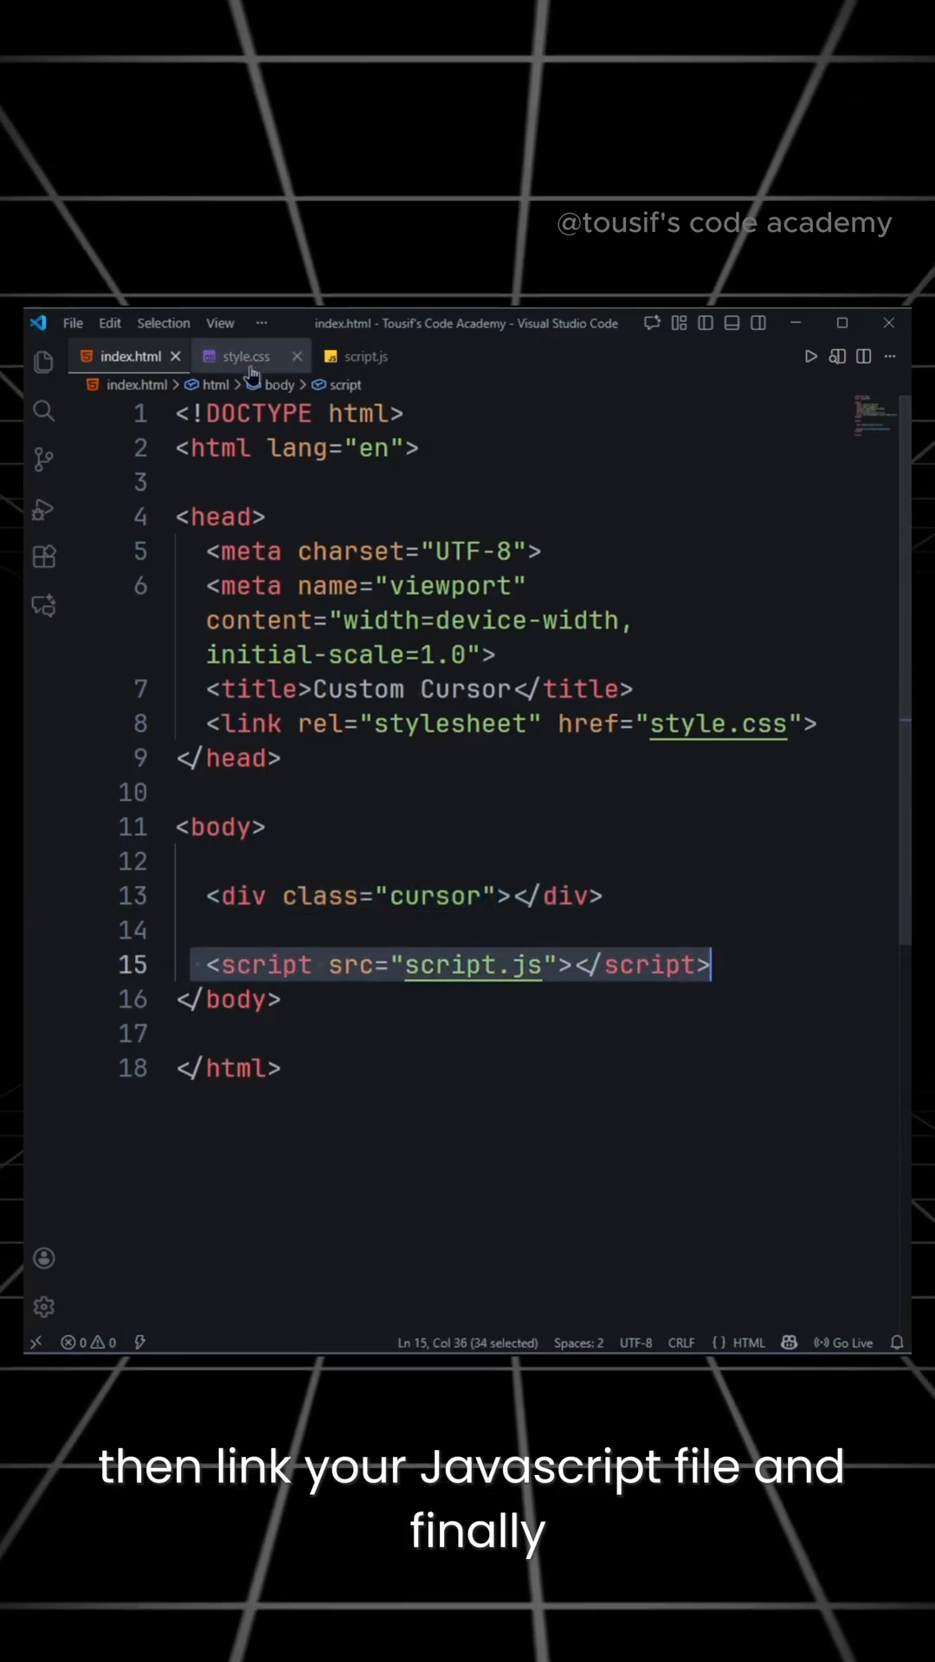
Review the .cursor styles in style.css, then move to script.js to start scripting
{"action": "left_click", "coordinate": [244, 354]}
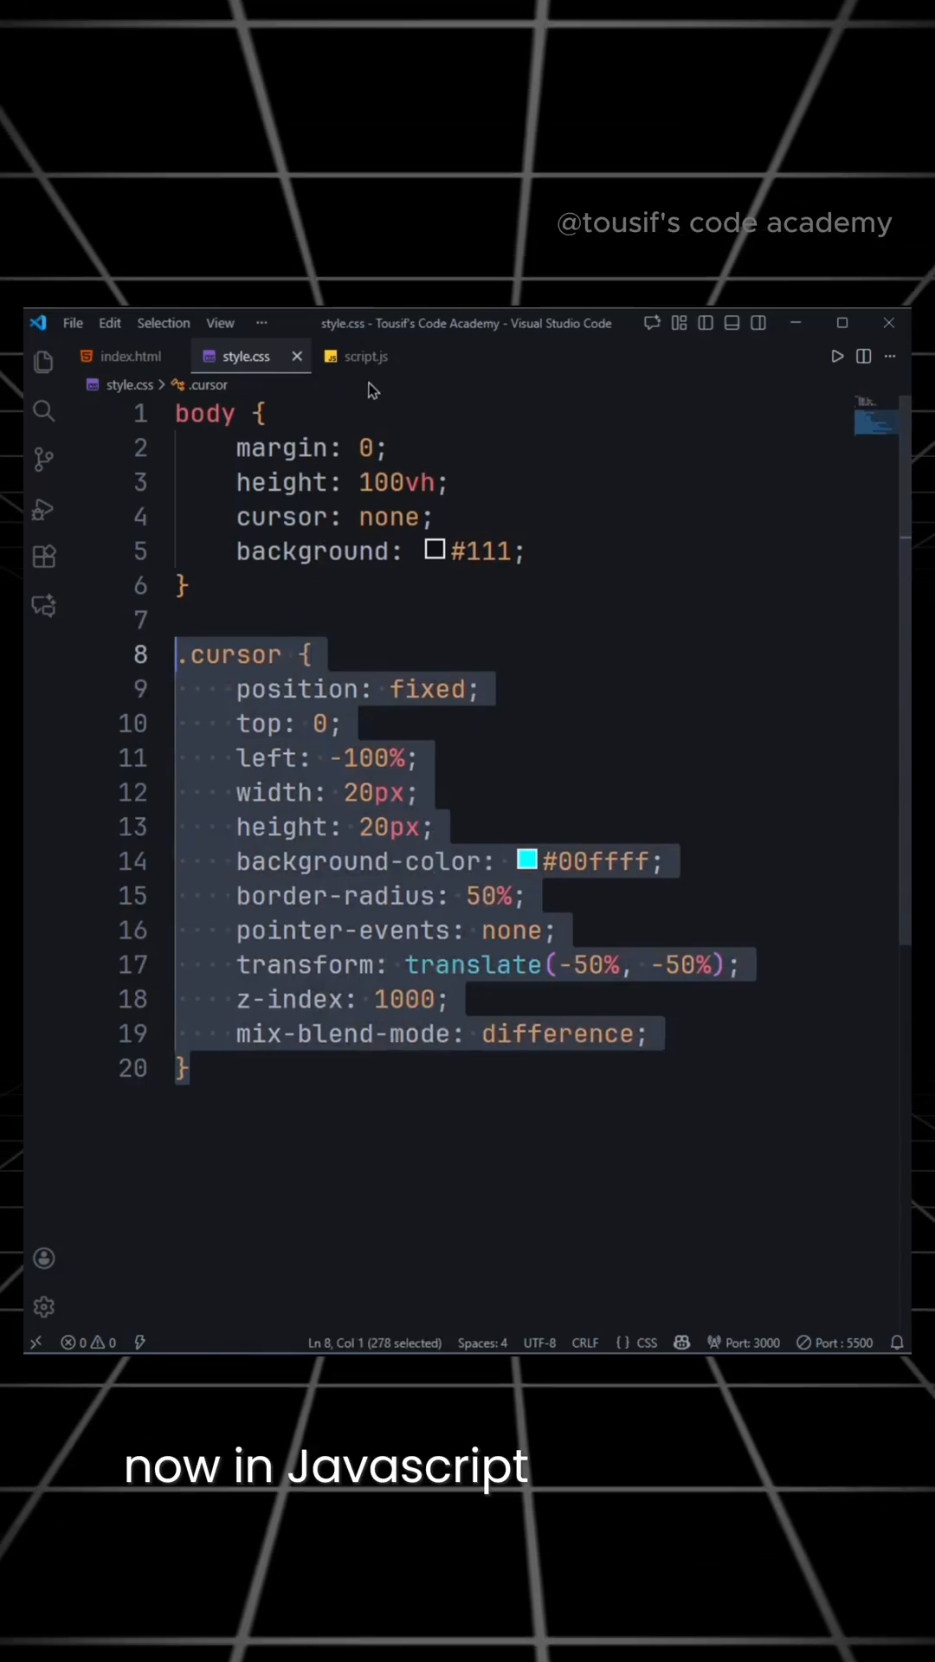
{"action": "left_click", "coordinate": [365, 357]}
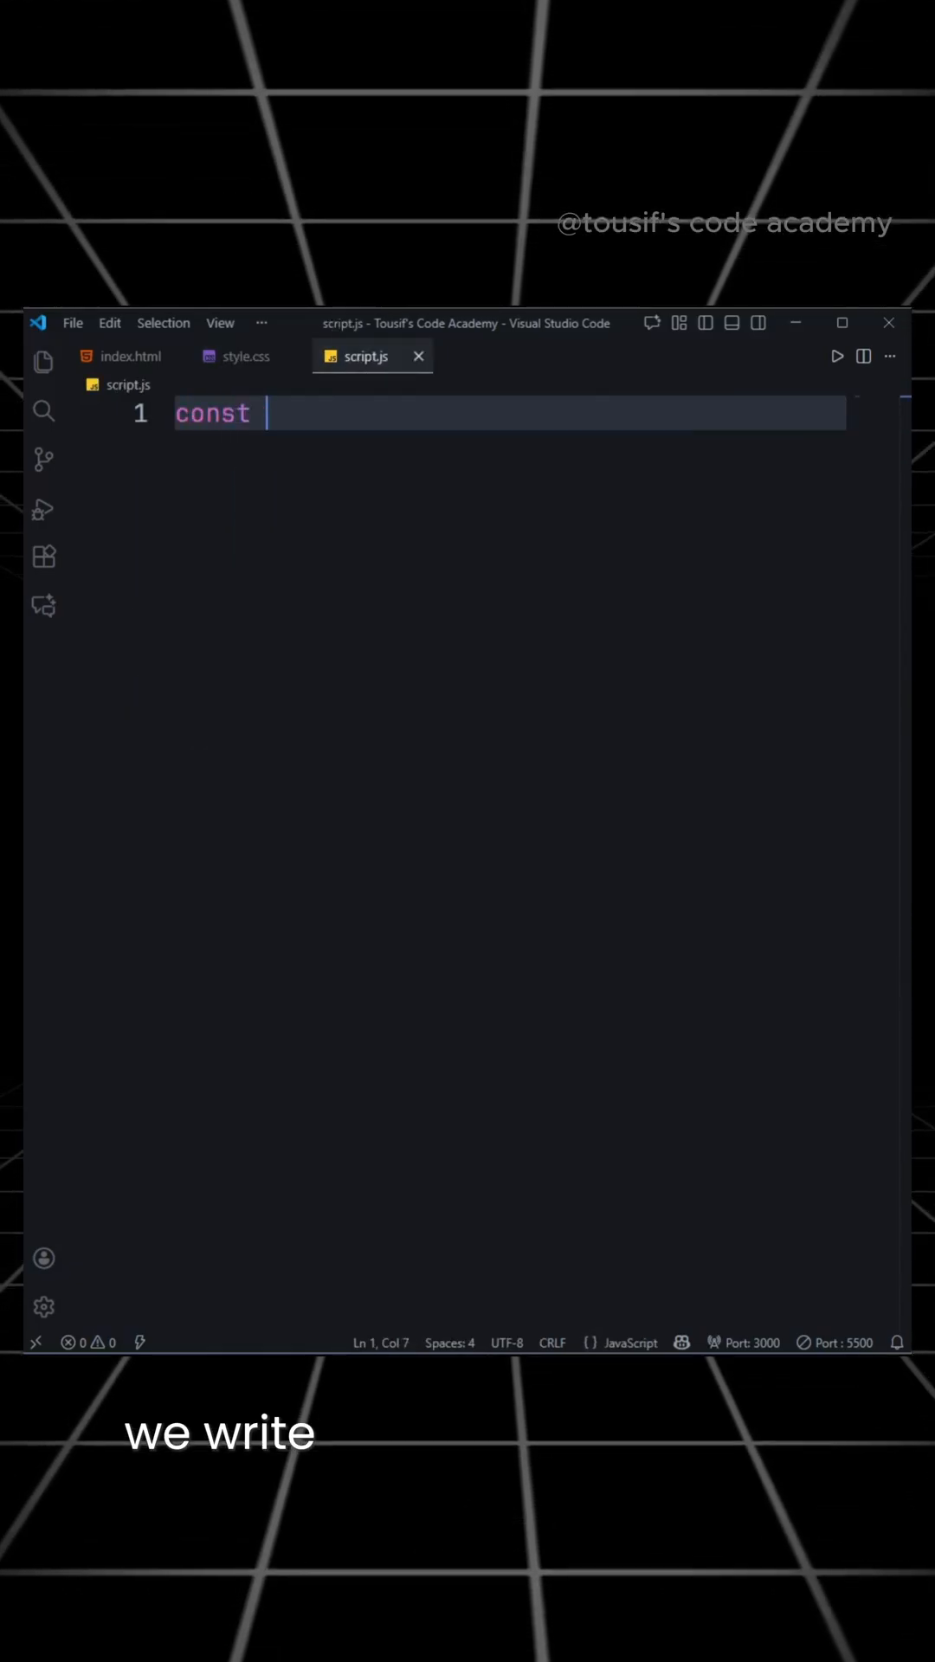
Declare const cursor = document.querySelector(".cursor") and start a document mousemove listener
{"action": "type", "text": "cursor =document.querySelector(\".cursor\");"}
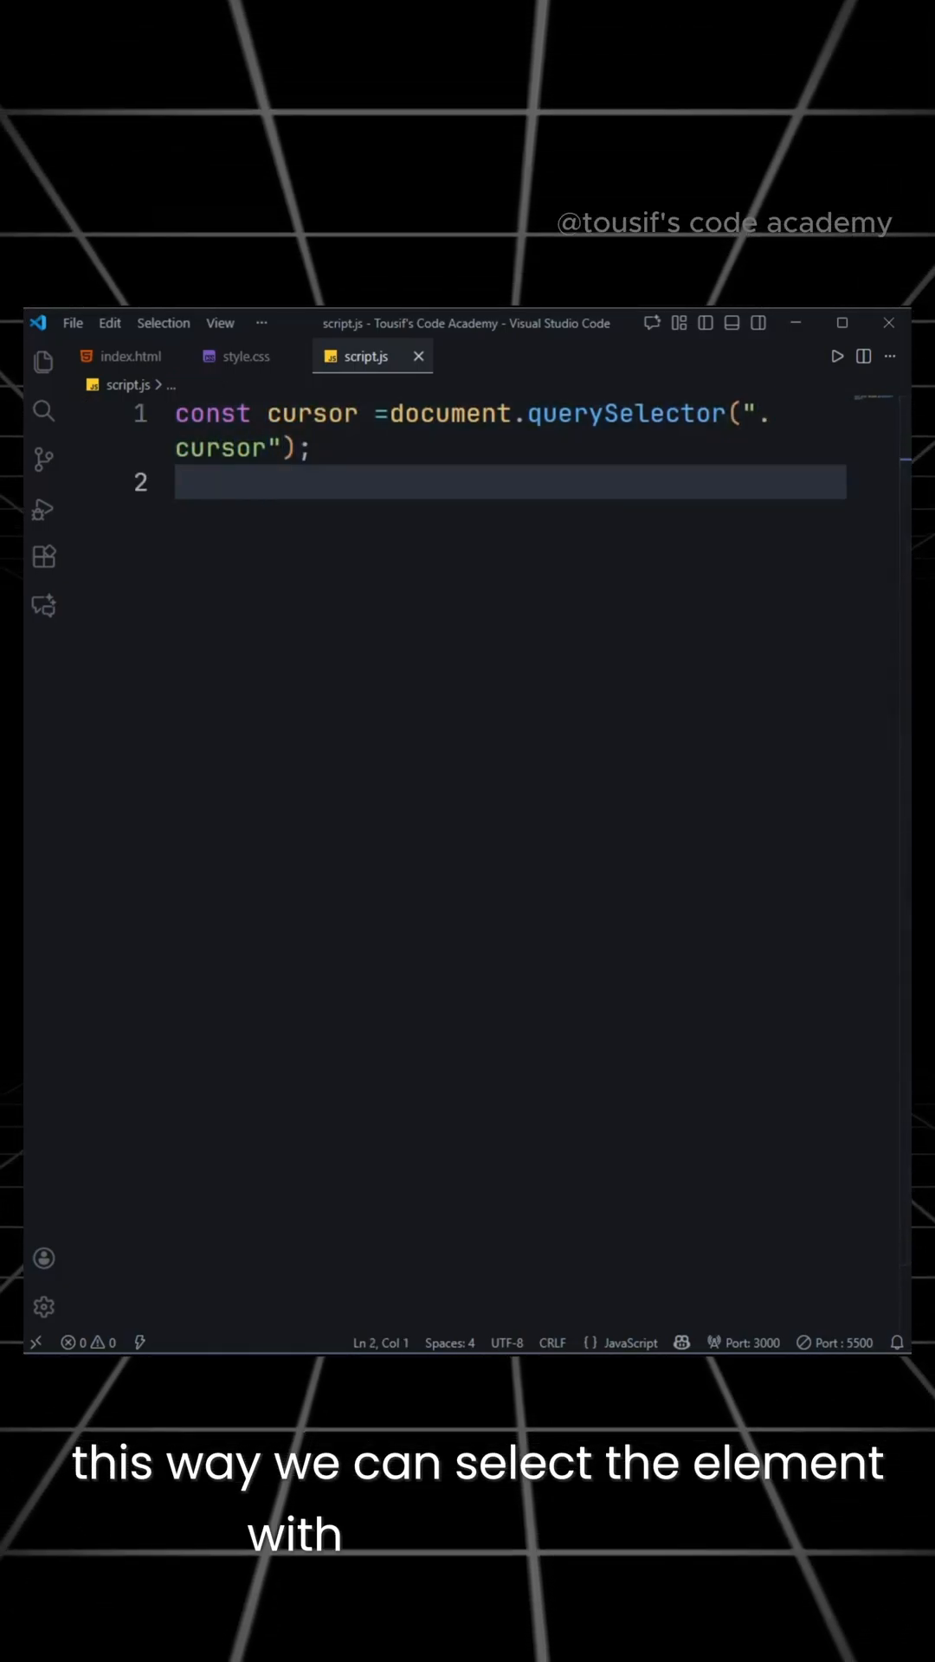
{"action": "type", "text": "document.addEventListener(\"mousemove\",(e)=>{"}
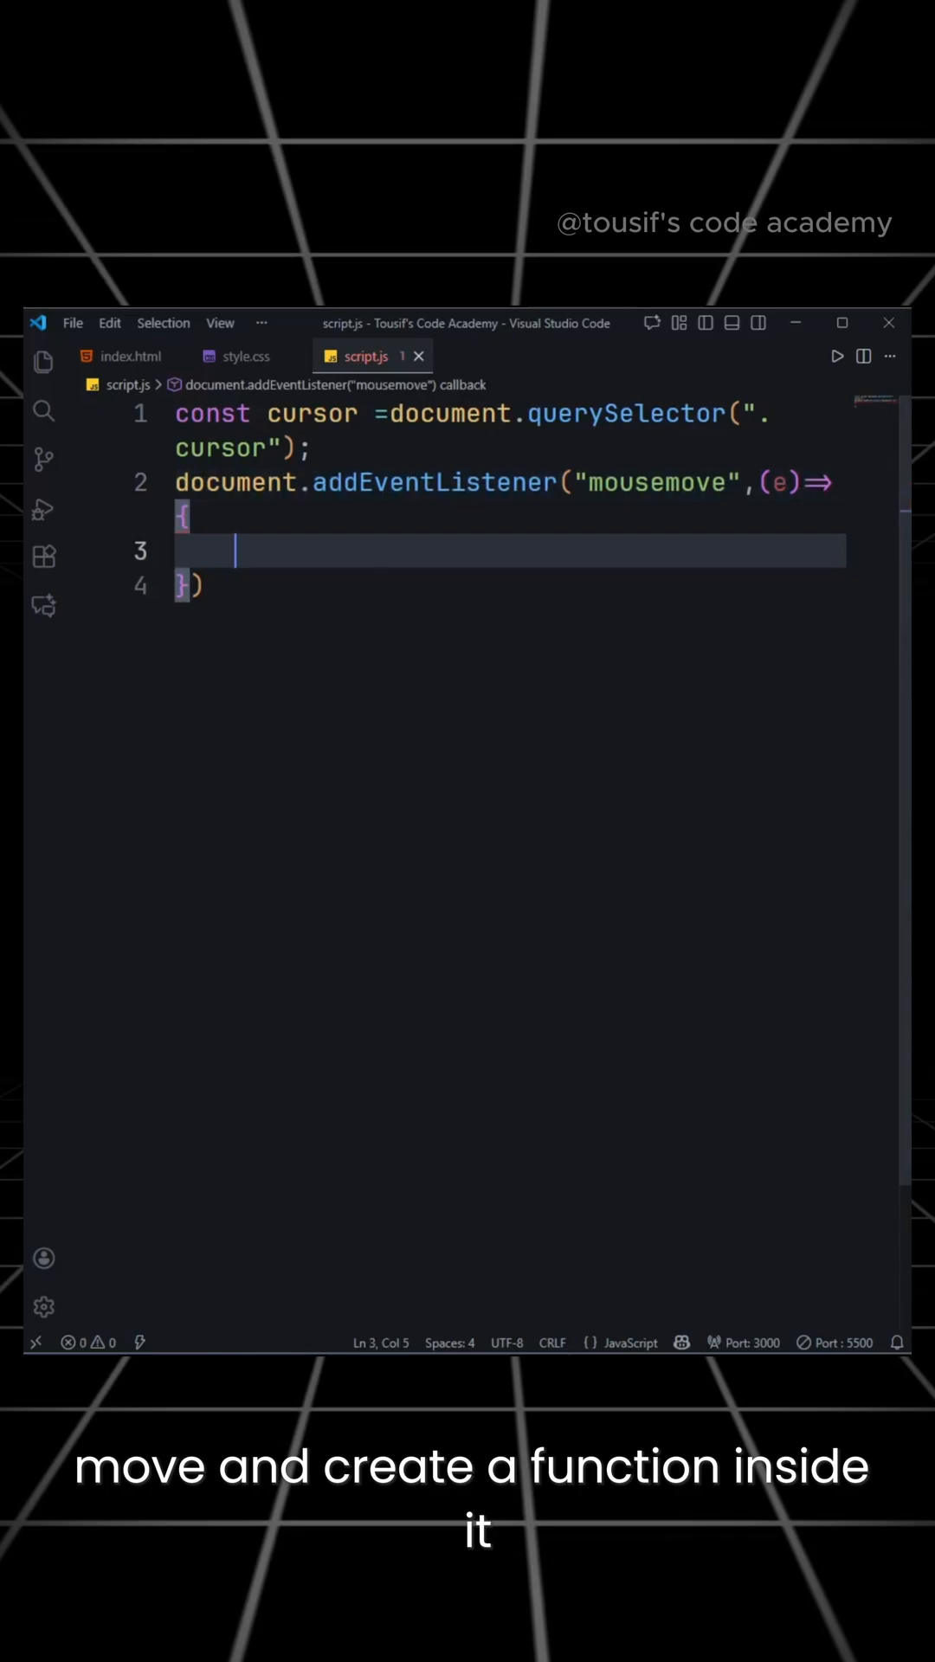
Inside mousemove, set cursor.style.left/top to e.clientX/e.clientY + "px" and opacity to "1"
{"action": "type", "text": "cursor.style."}
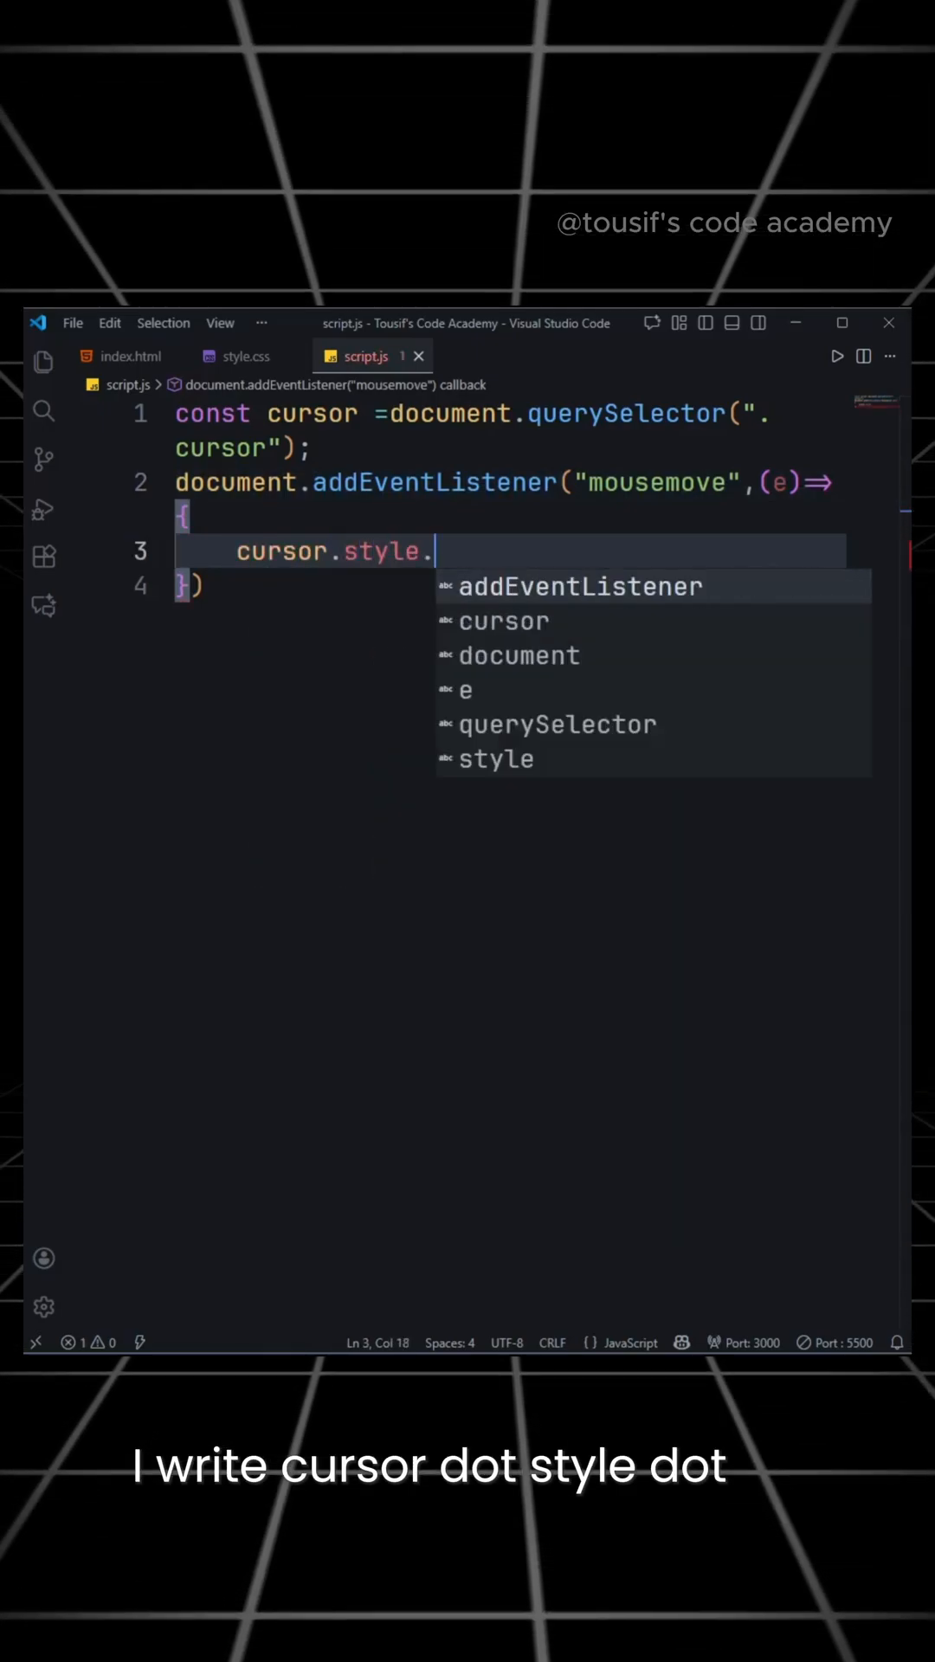
{"action": "type", "text": "left = e.clientX"}
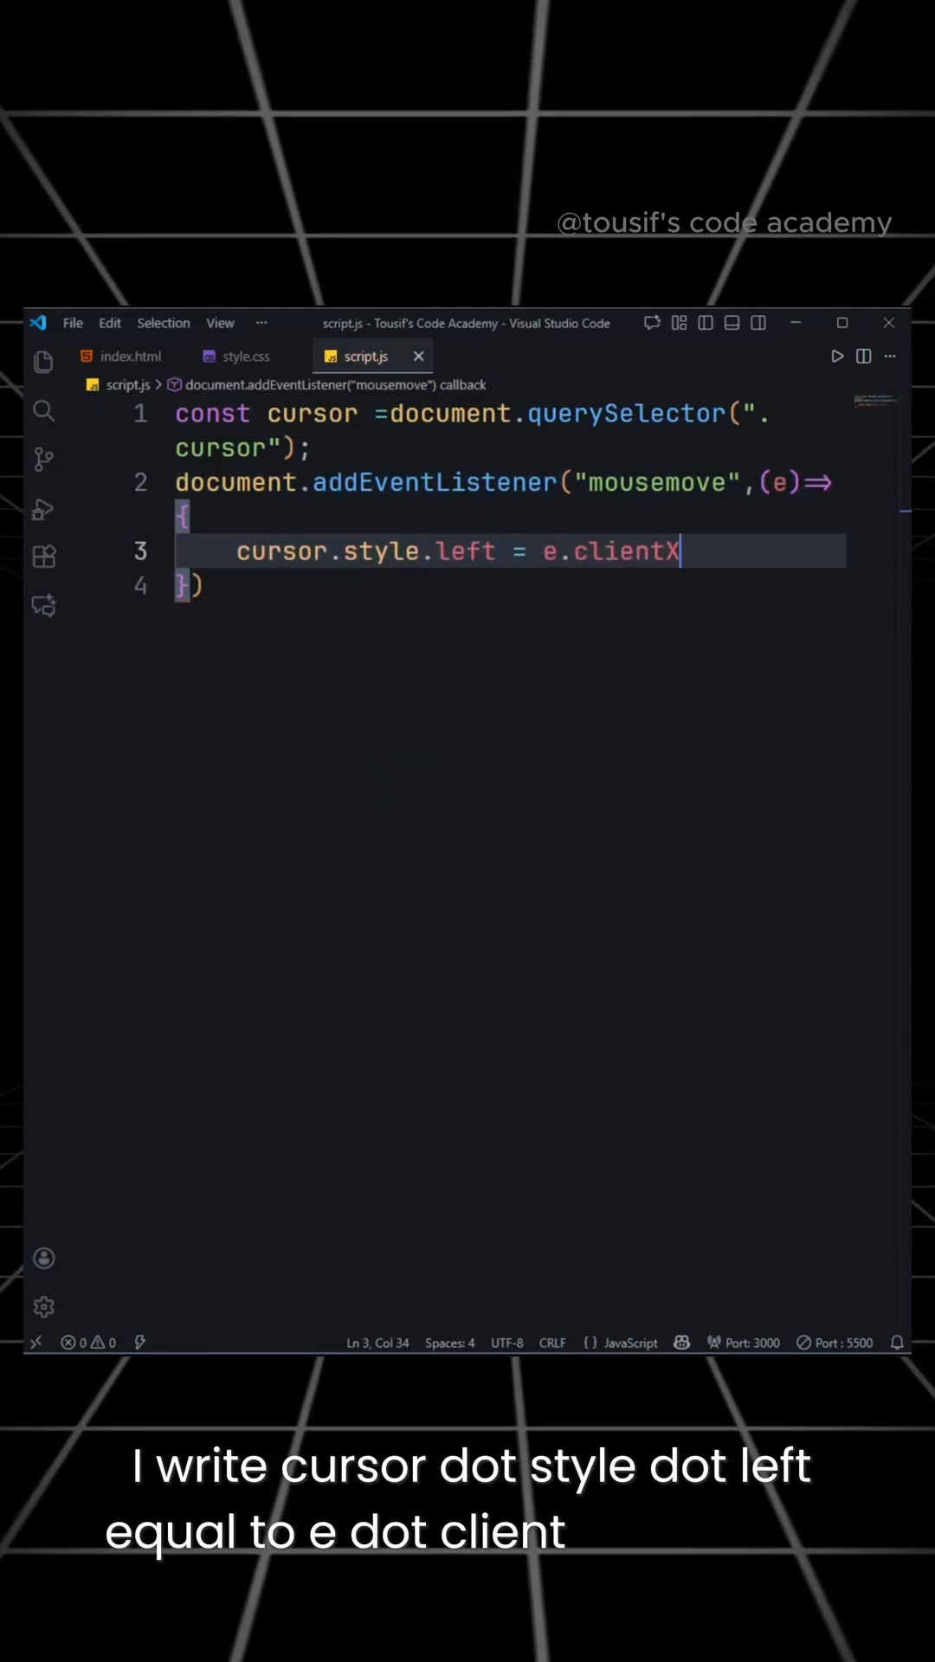
{"action": "type", "text": "+\"px\";"}
{"action": "type", "text": "cursor.style.top ="}
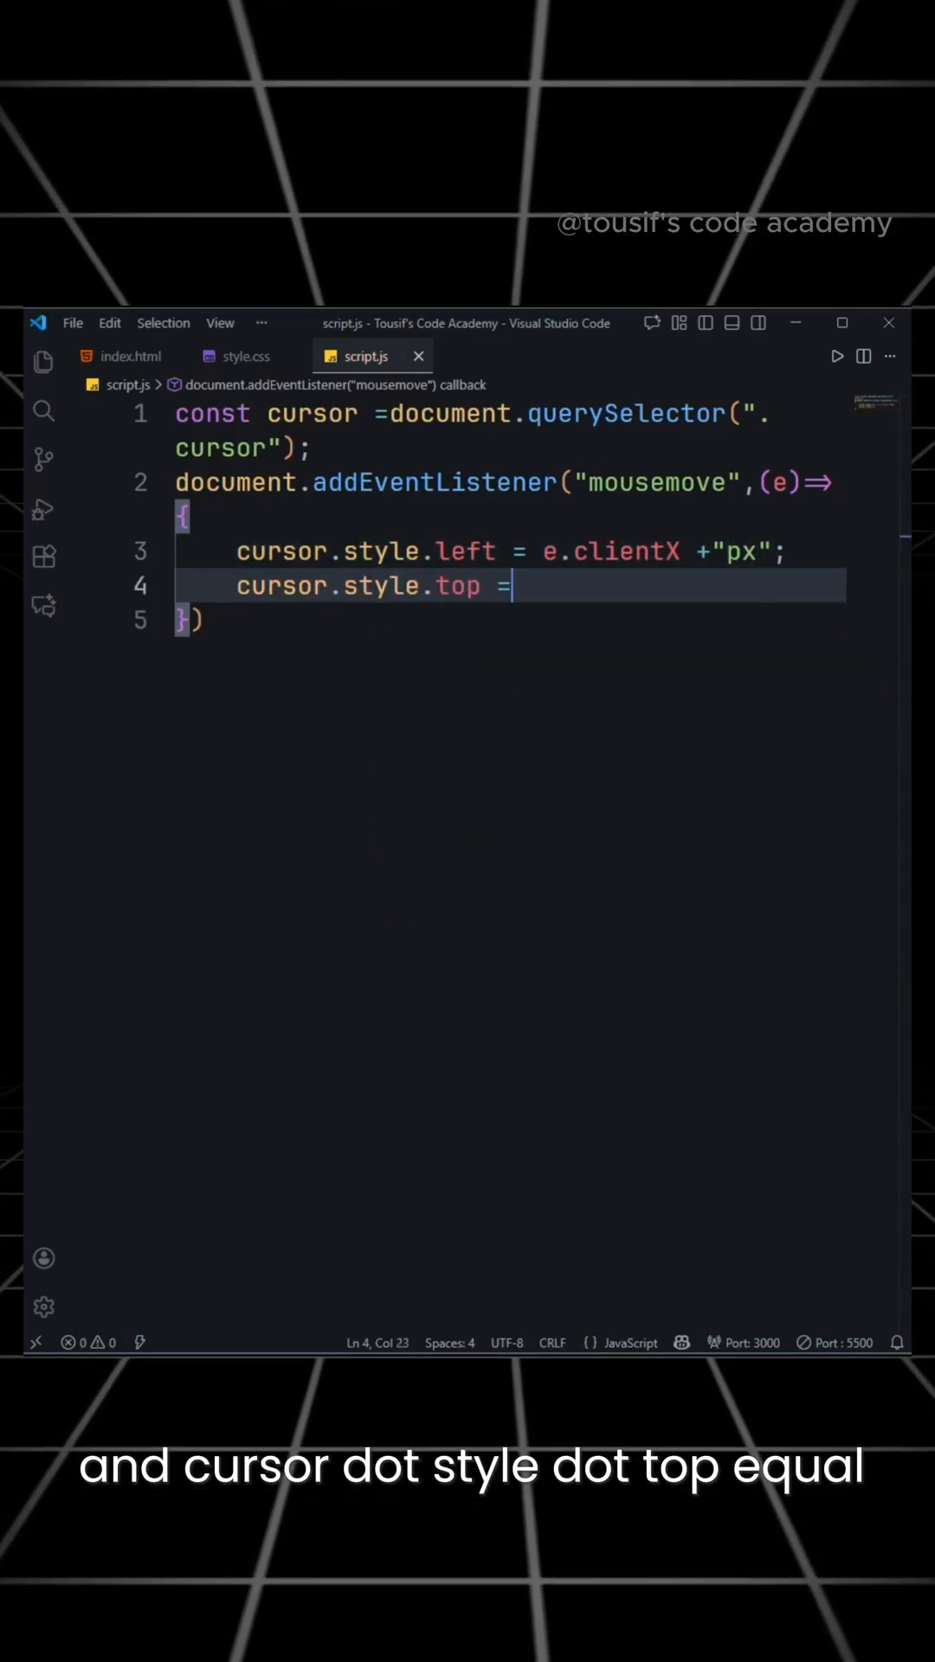
{"action": "type", "text": "e.clientY +\"px\";"}
{"action": "type", "text": "cursor.style.opacity=\"1"}
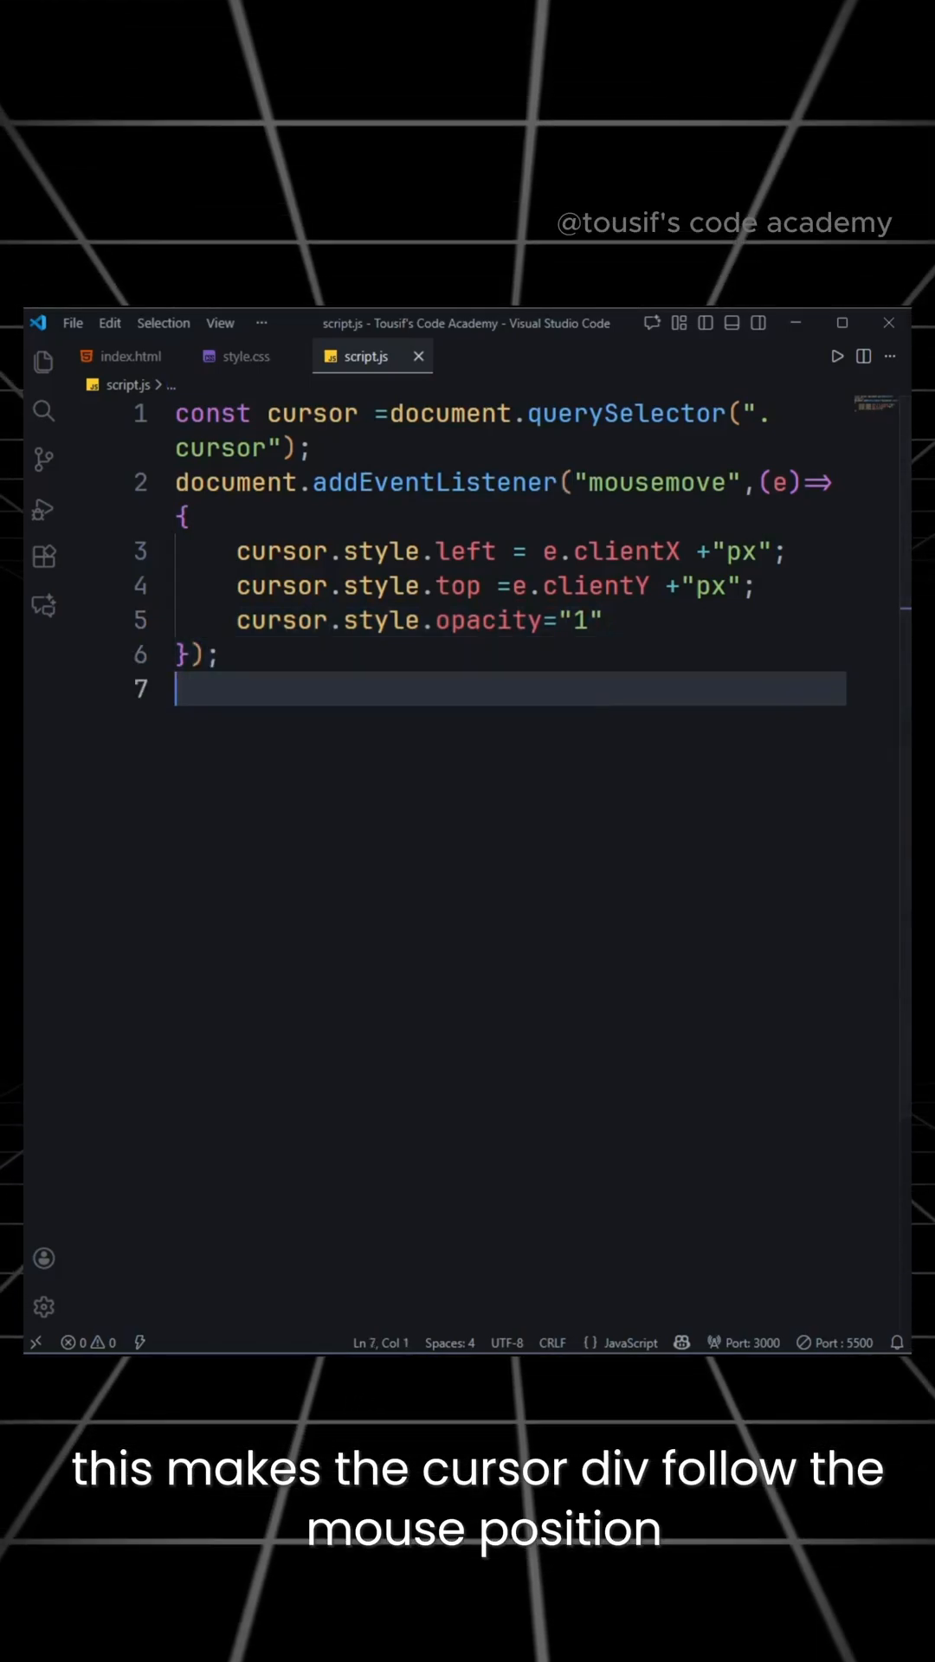
{"action": "type", "text": "do"}
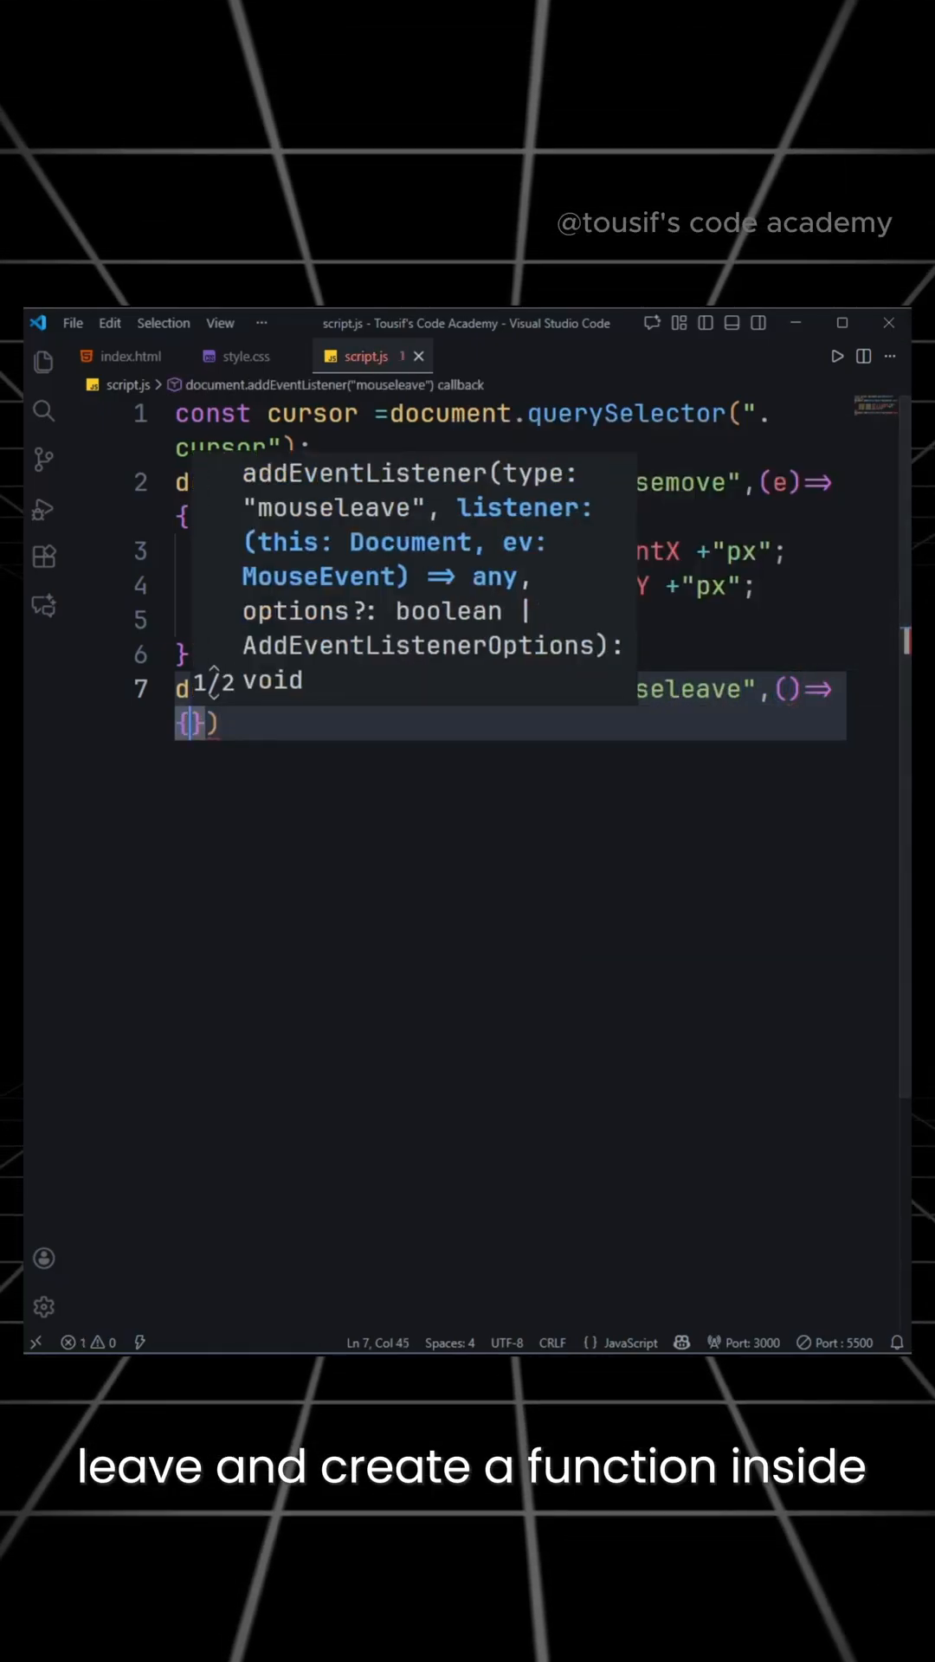
Write cursor.style.opacity="0" inside the mouseleave listener to hide the cursor
{"action": "type", "text": "cursor.style"}
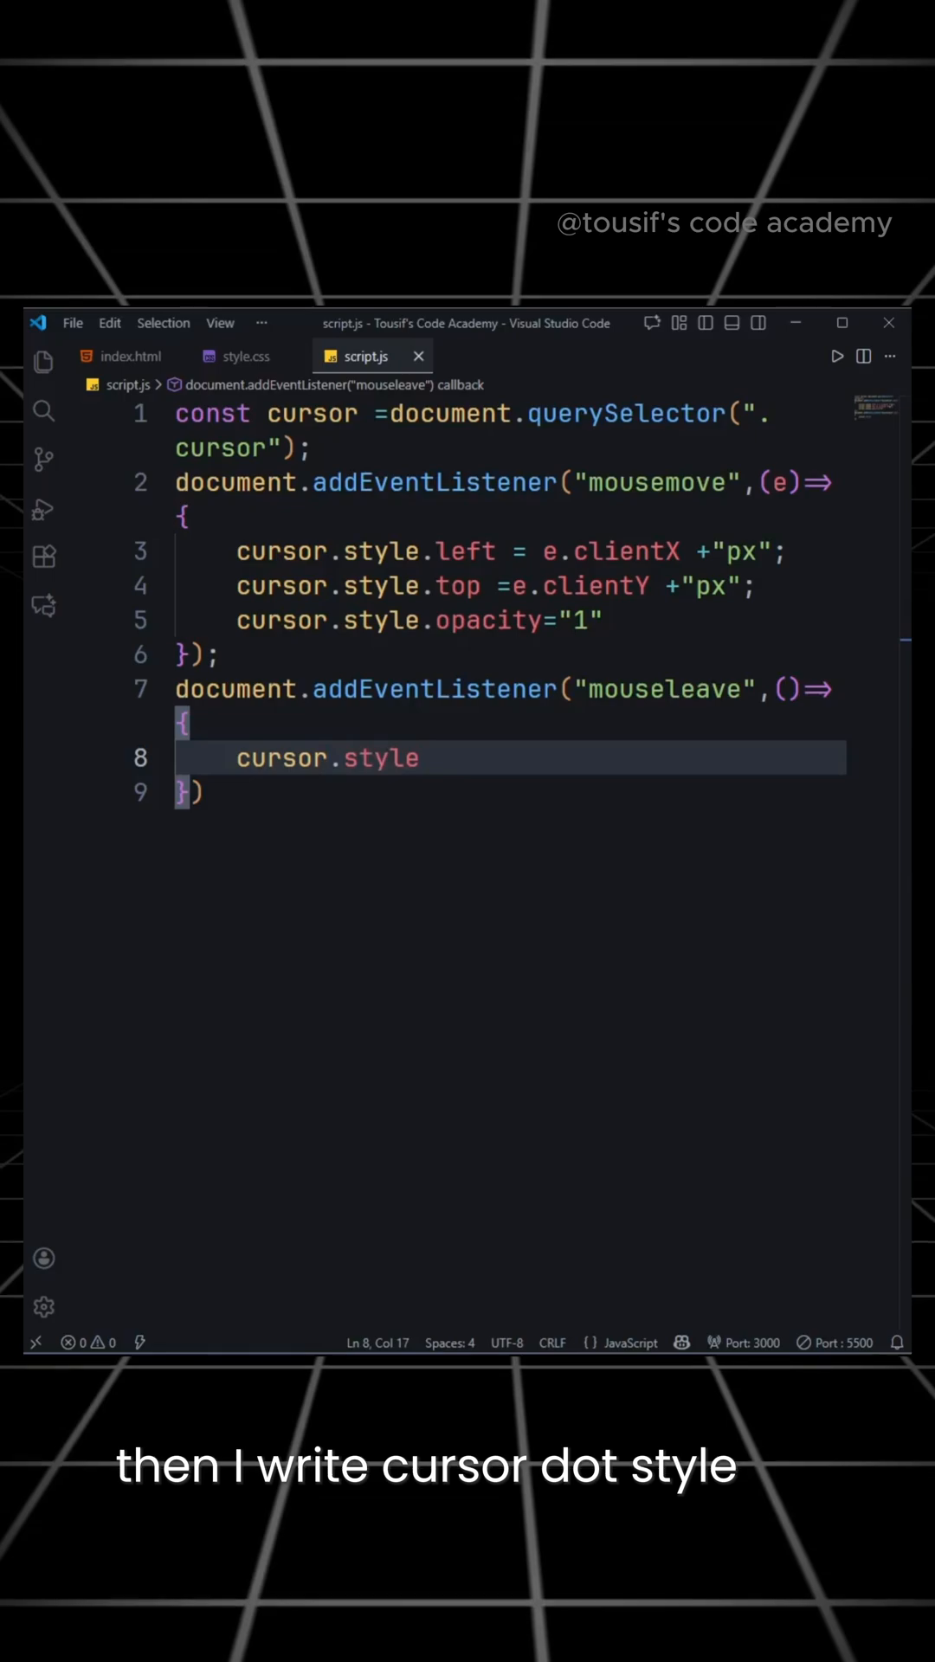
{"action": "type", "text": ".opacity=\"0\";"}
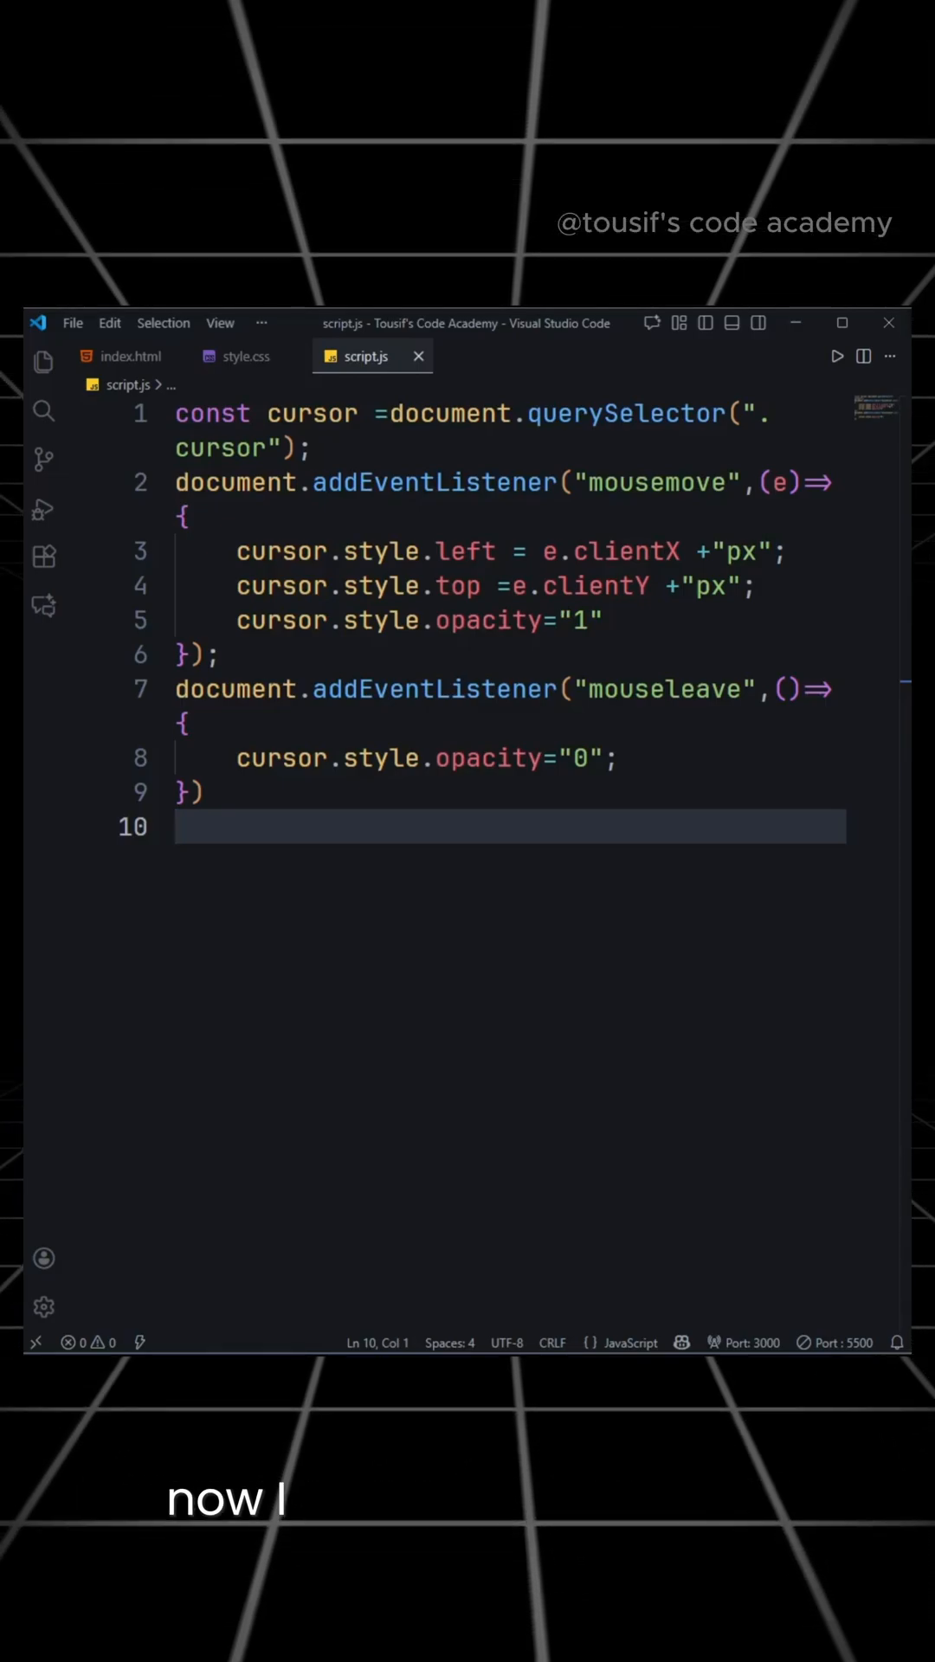
Add a mouseenter listener setting cursor.style.opacity to "1" so the dot reappears
{"action": "type", "text": "document.addEventListener(\"mouseleave\",()=>{"}
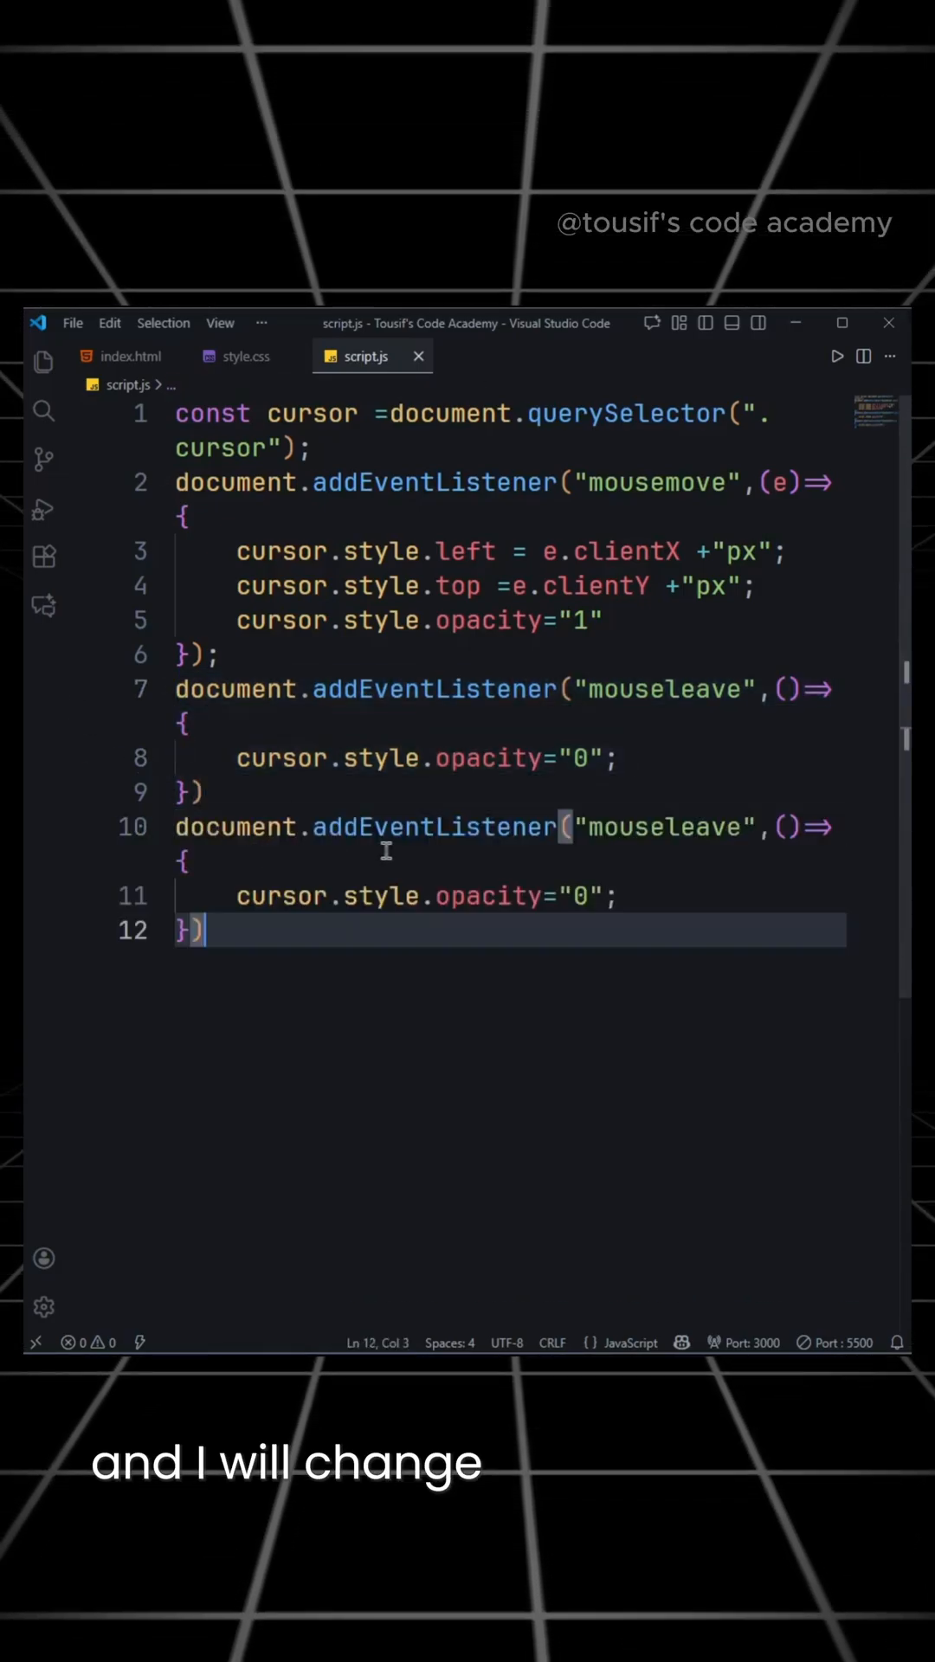
{"action": "type", "text": "mouseenter"}
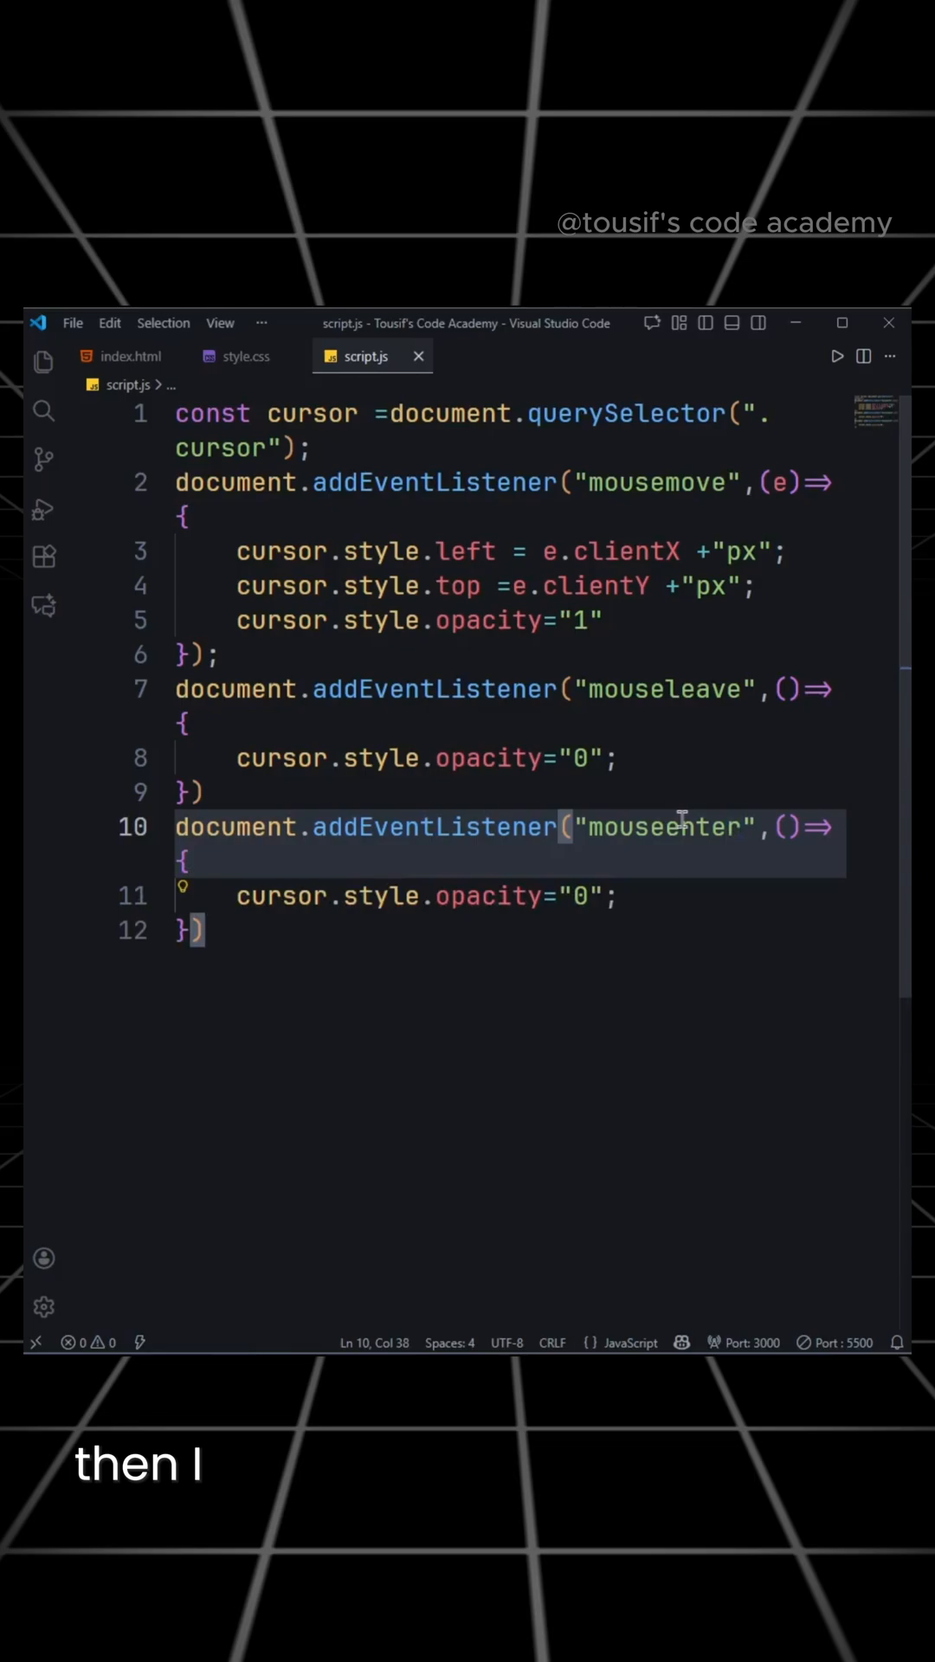
{"action": "type", "text": "1"}
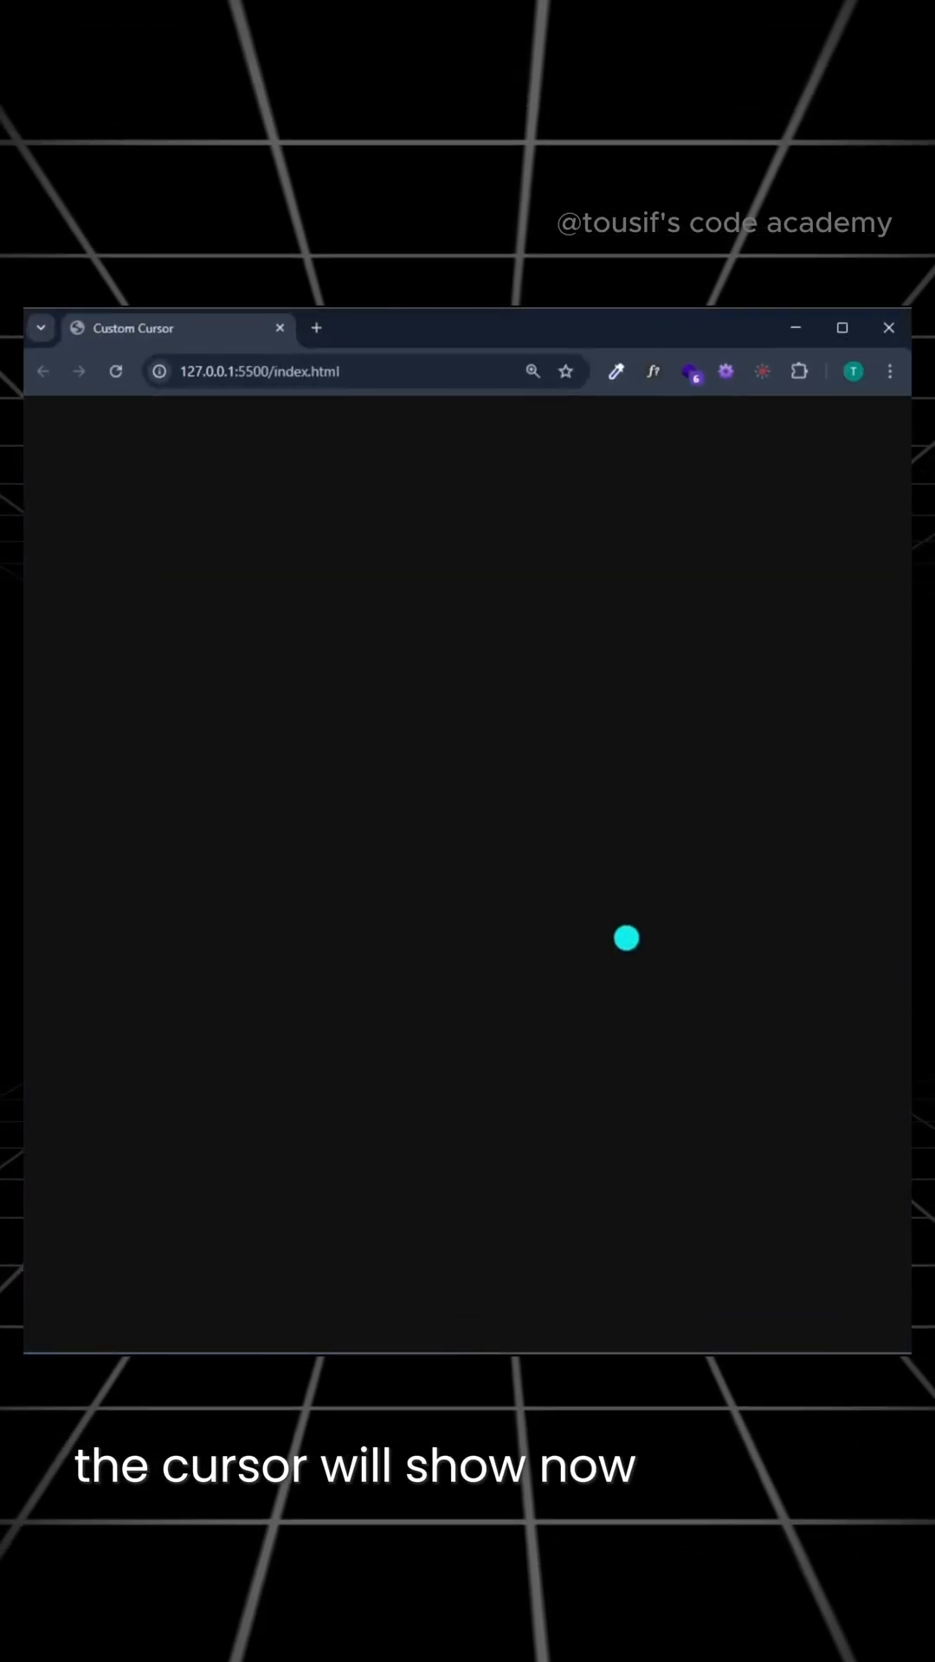
{"action": "mouse_move", "coordinate": [367, 897]}
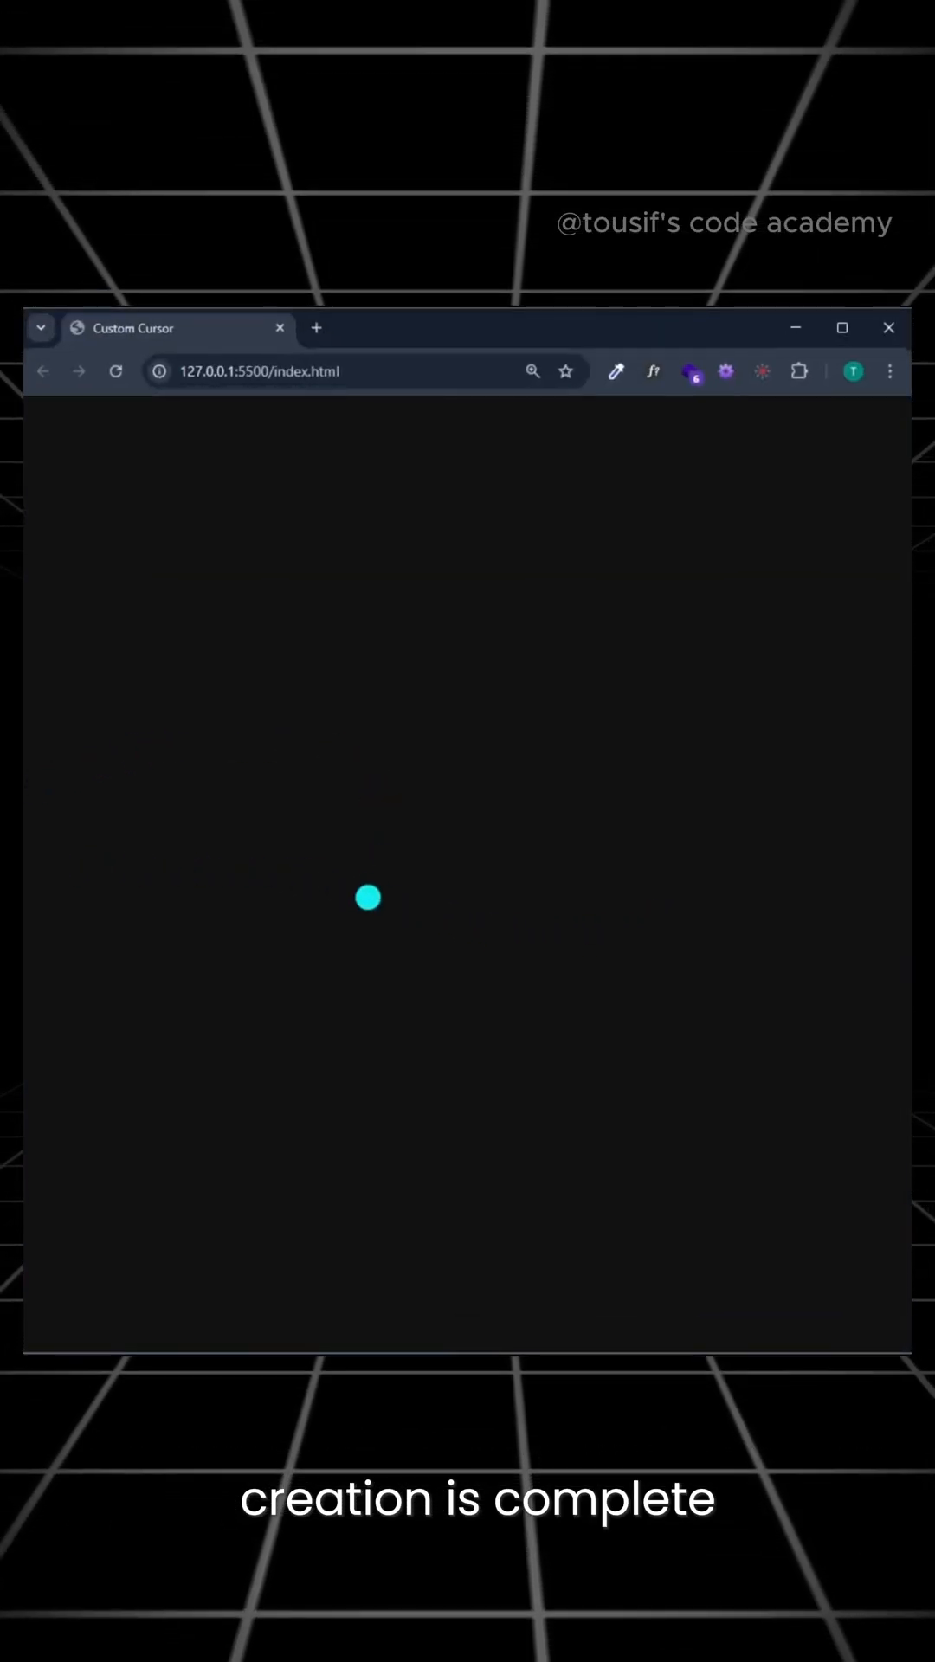
{"action": "mouse_move", "coordinate": [227, 771]}
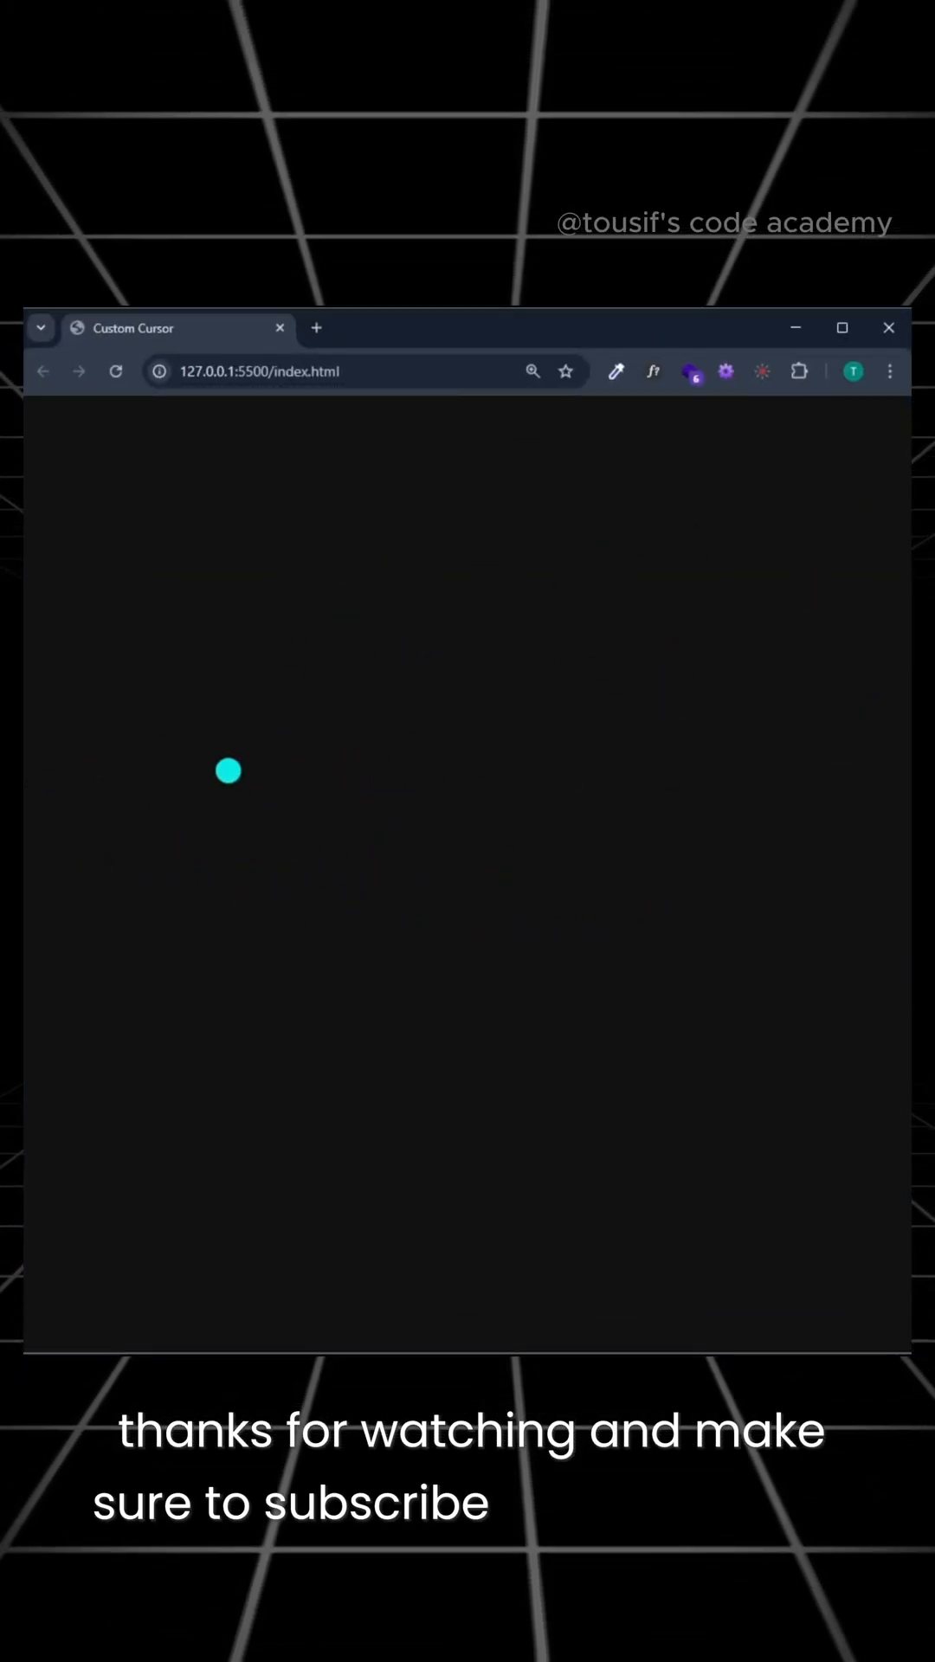